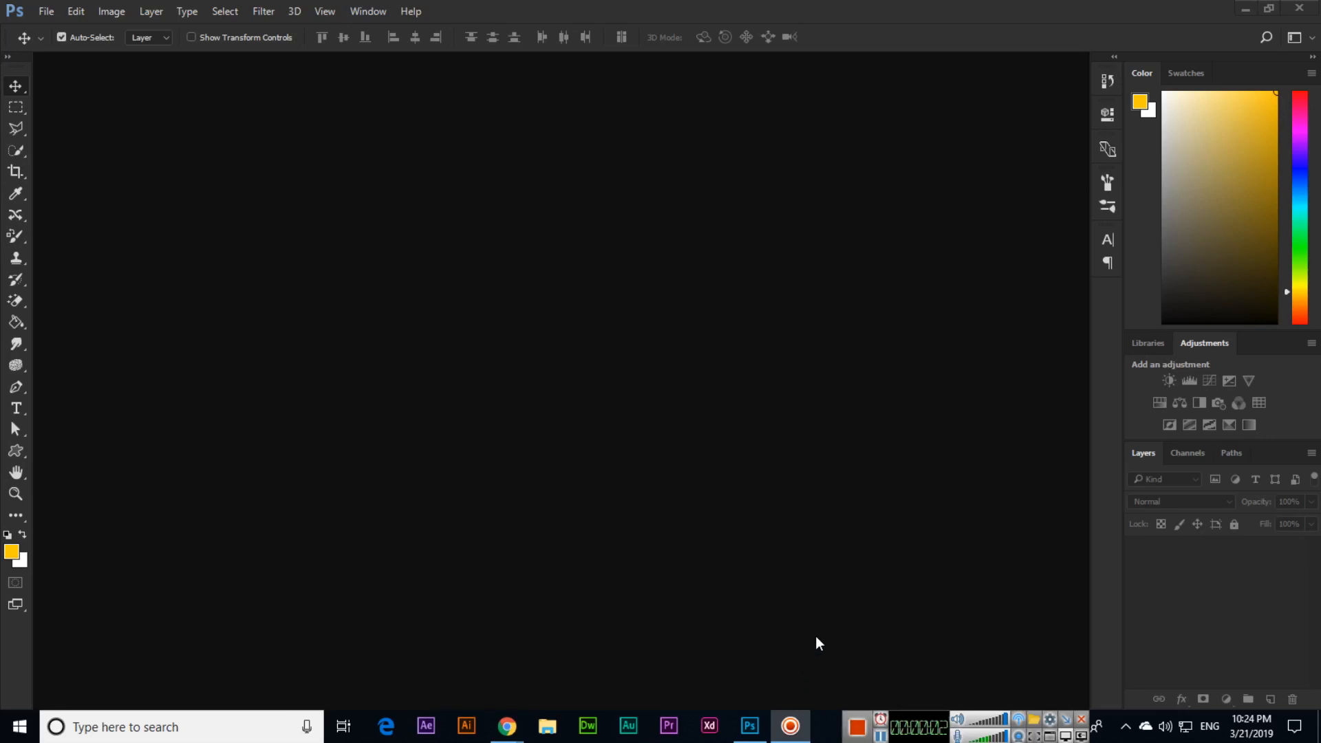
{"action": "mouse_move", "coordinate": [818, 626]}
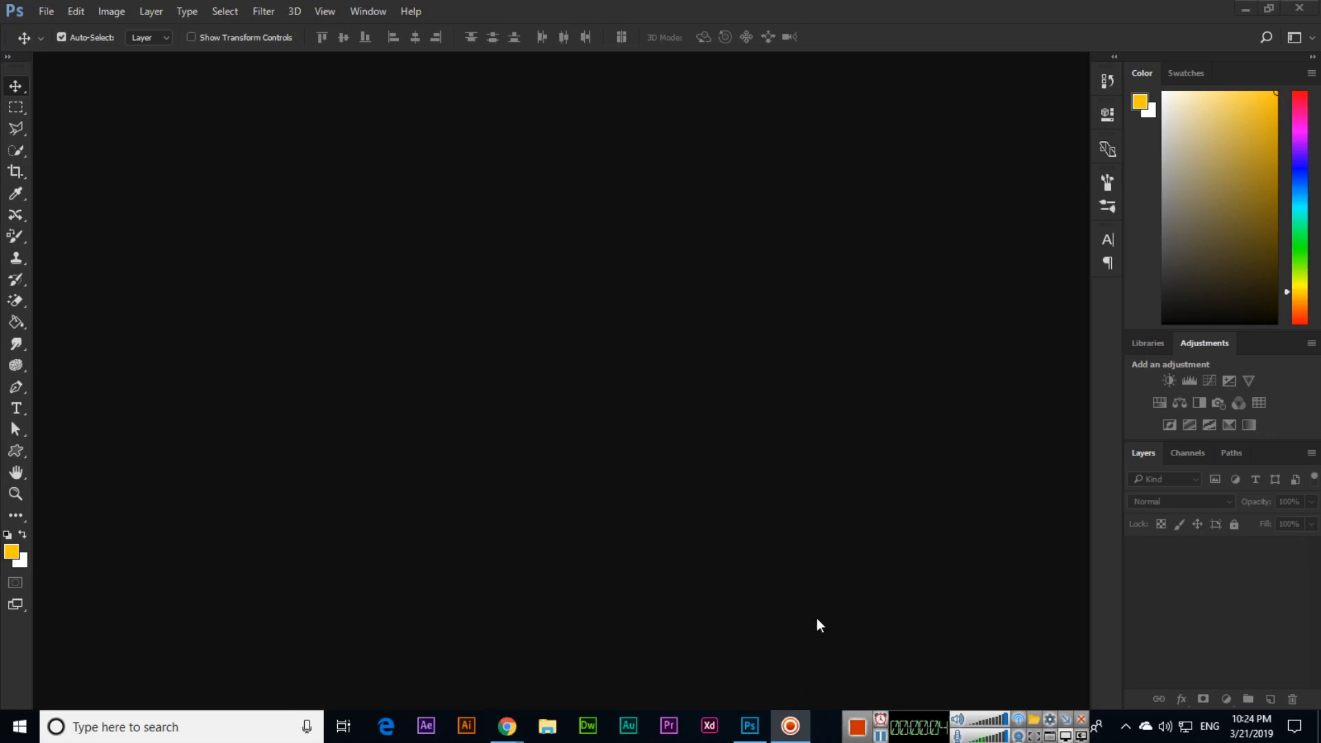
{"action": "mouse_move", "coordinate": [353, 397]}
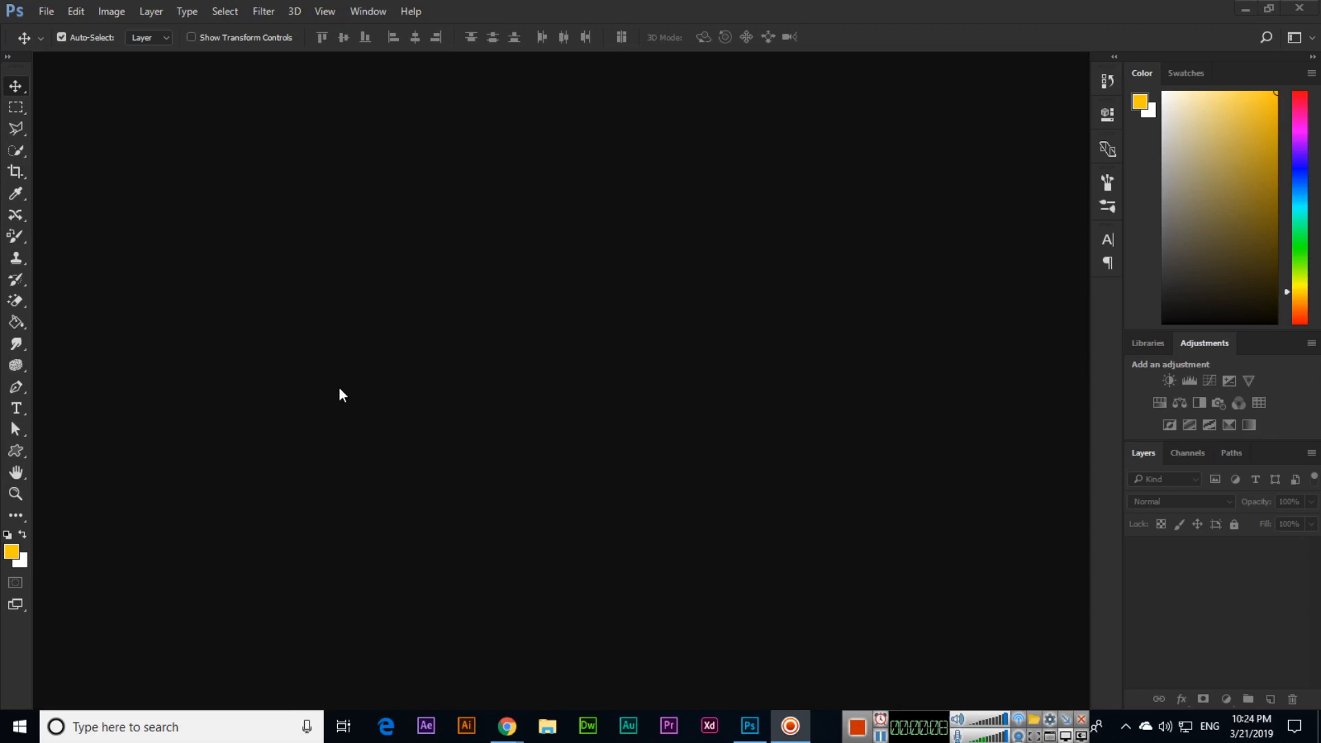
- Create a new 7 x 5 in, 300 ppi document with a white background from the Photo presets
{"action": "left_click", "coordinate": [45, 11]}
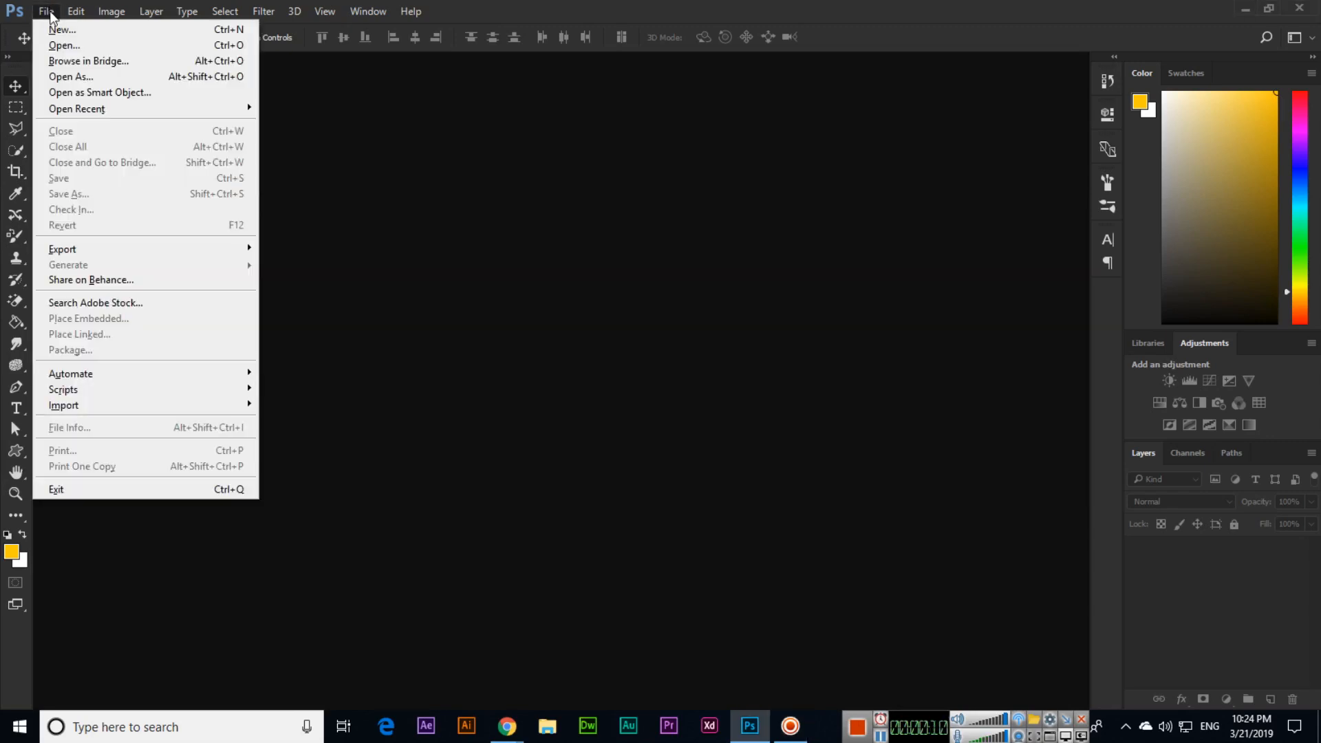
{"action": "left_click", "coordinate": [61, 29]}
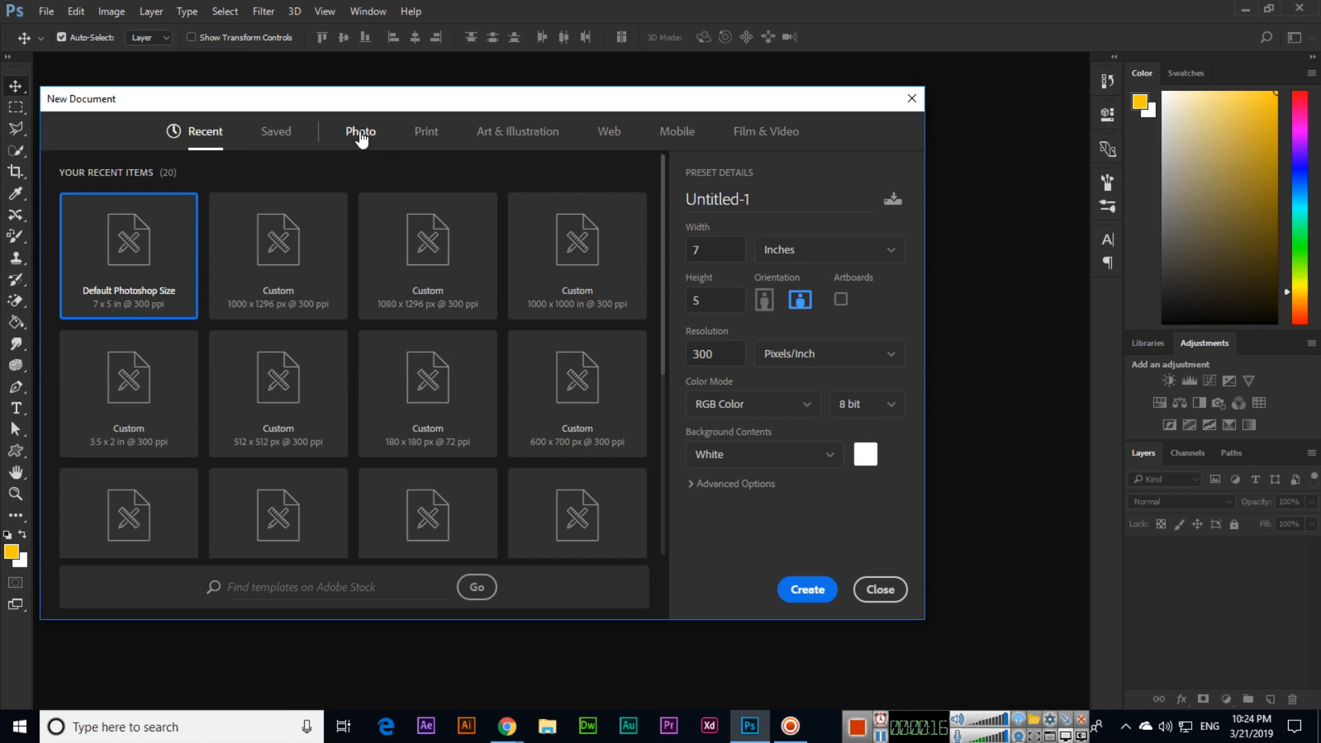
{"action": "left_click", "coordinate": [360, 132]}
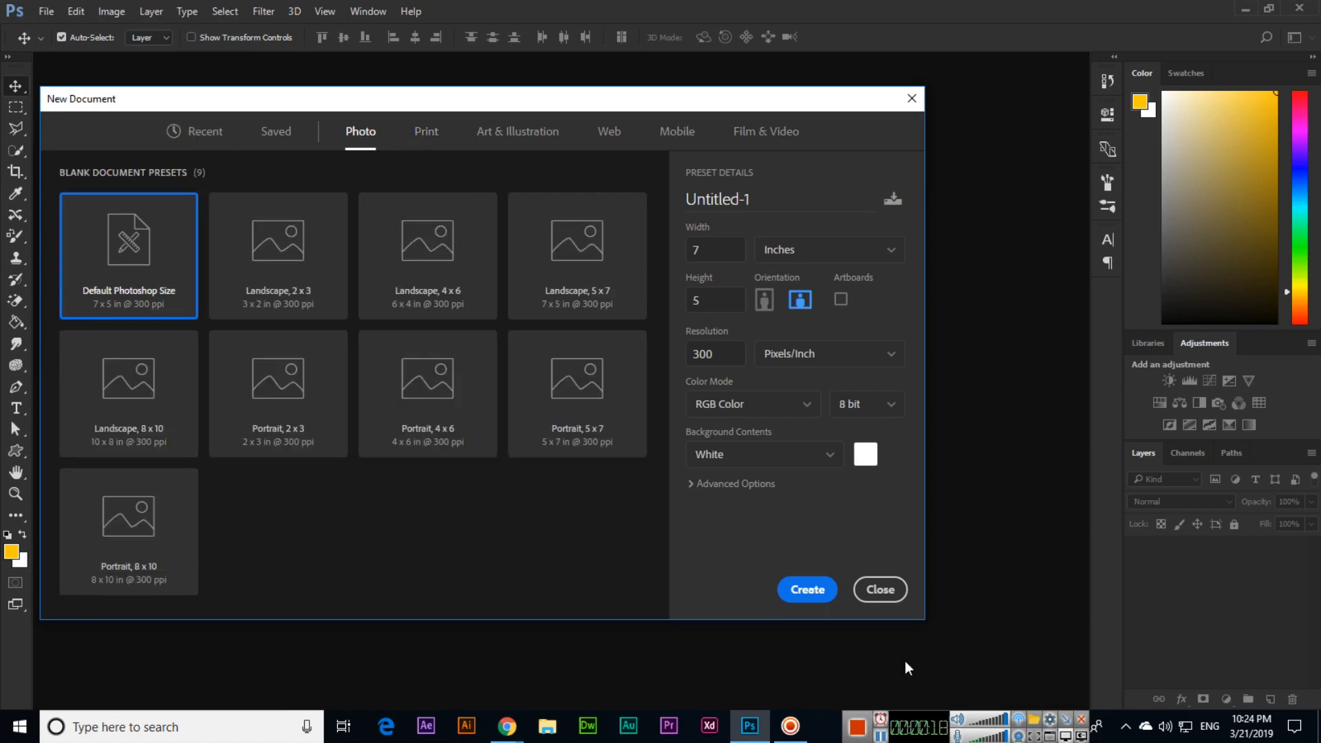
{"action": "left_click", "coordinate": [804, 589]}
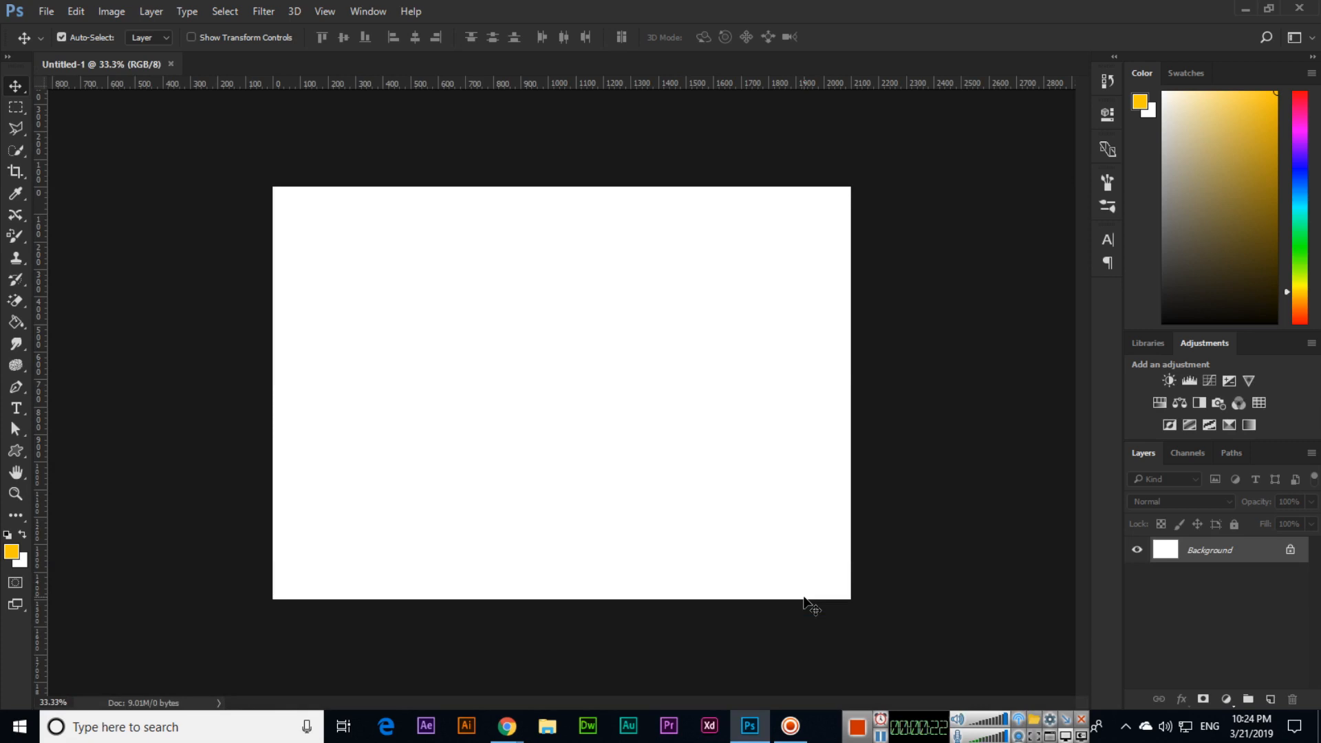
{"action": "mouse_move", "coordinate": [799, 605]}
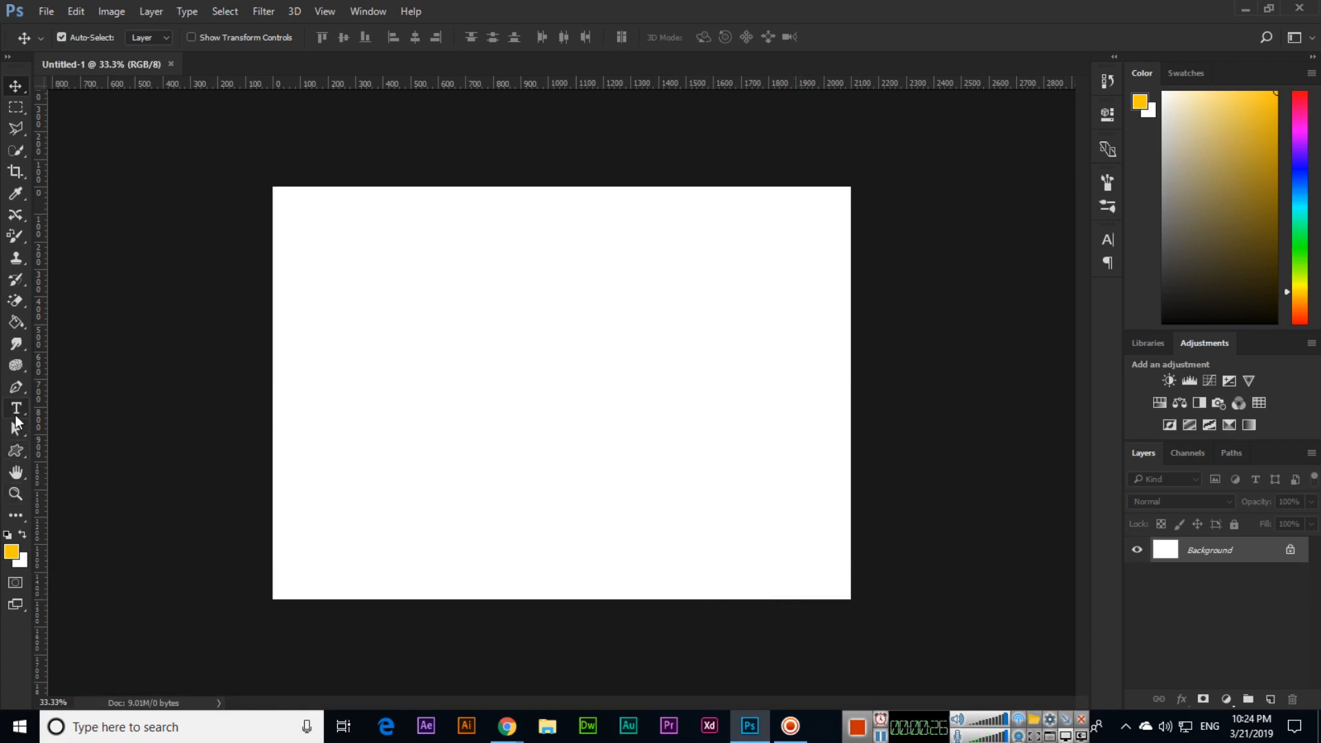
- Type 'umair butt' on the canvas with the Horizontal Type tool
{"action": "left_click", "coordinate": [15, 410]}
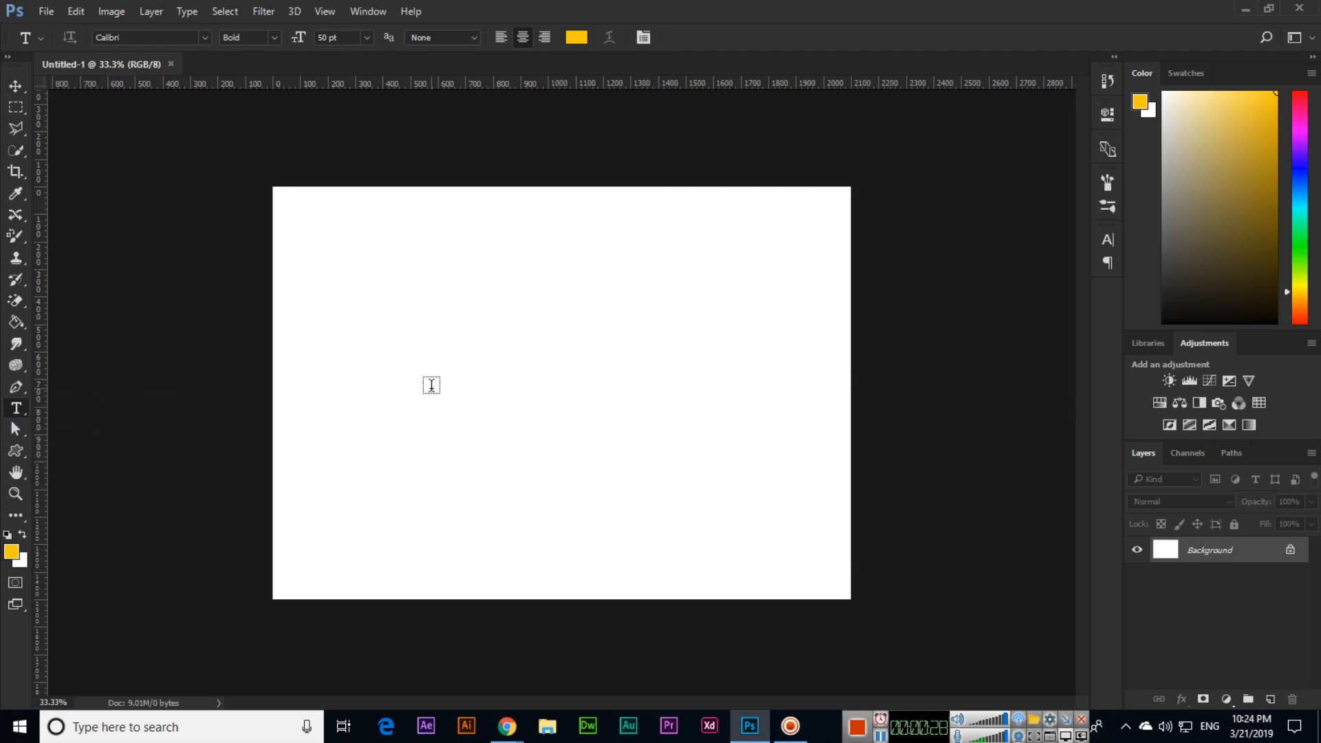
{"action": "left_click", "coordinate": [431, 384]}
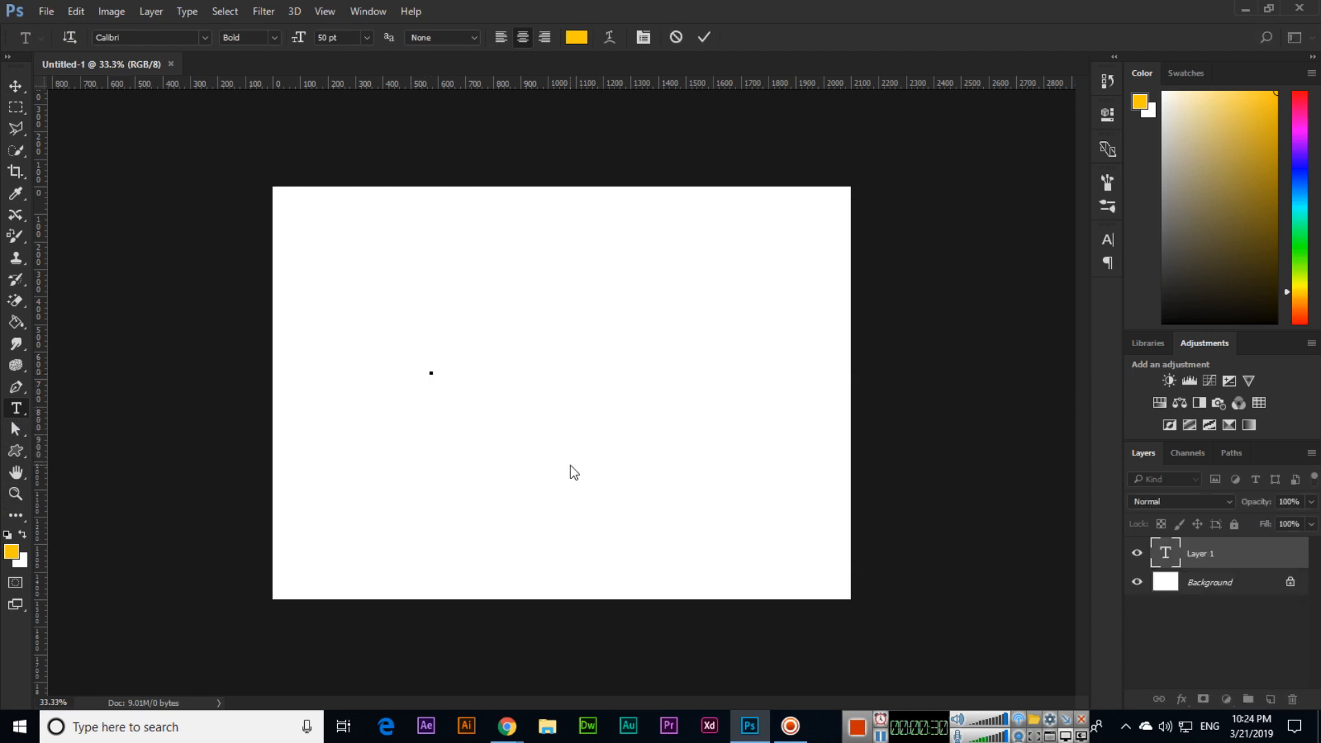
{"action": "type", "text": "umair bu"}
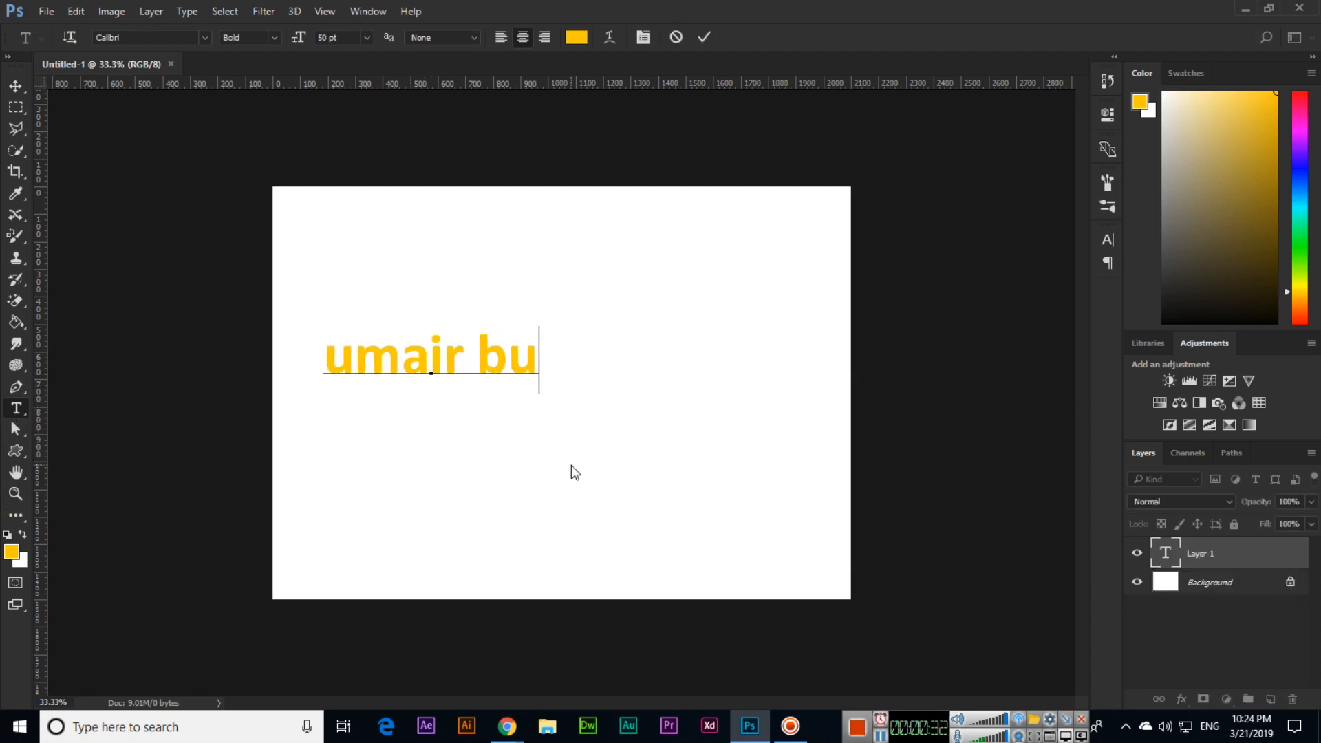
{"action": "type", "text": "tt"}
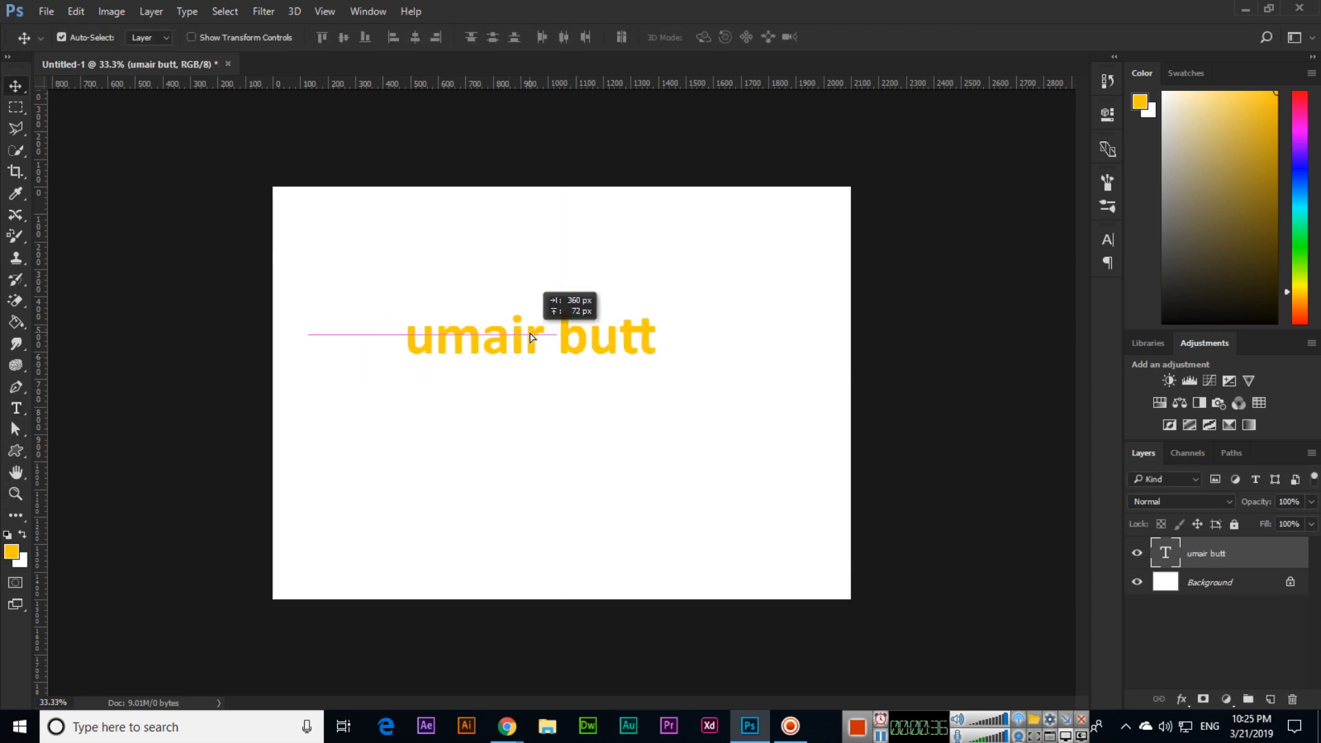
- Drag the name text toward the left part of the canvas
{"action": "left_click_drag", "start_coordinate": [531, 333], "coordinate": [530, 390]}
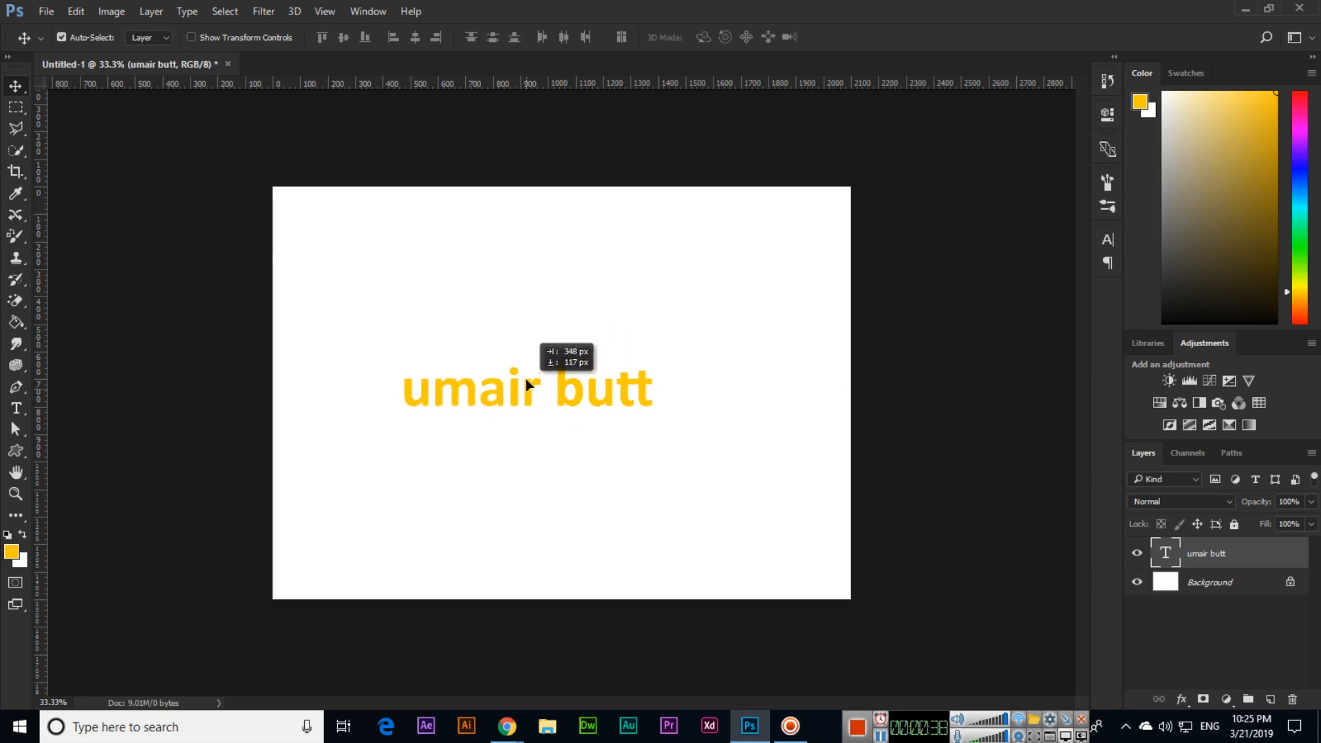
{"action": "left_click_drag", "start_coordinate": [526, 387], "coordinate": [436, 375]}
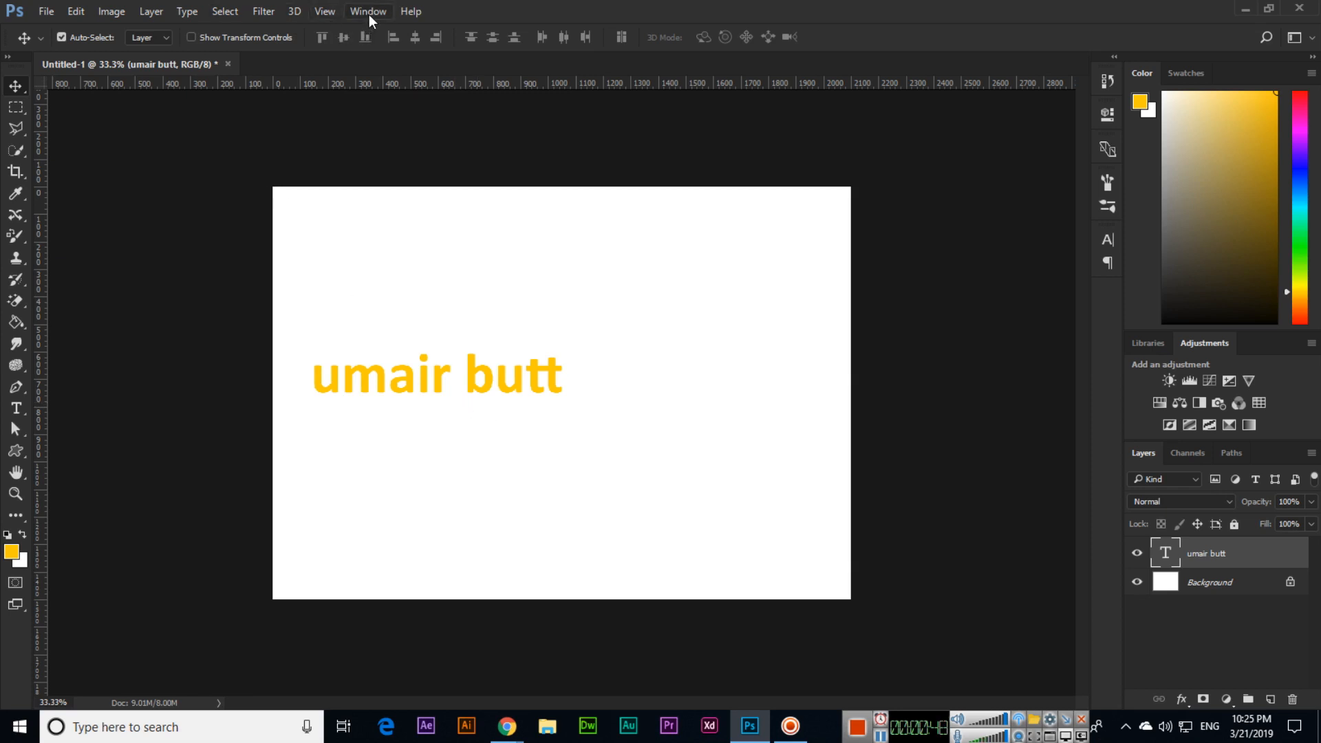
{"action": "left_click", "coordinate": [367, 11]}
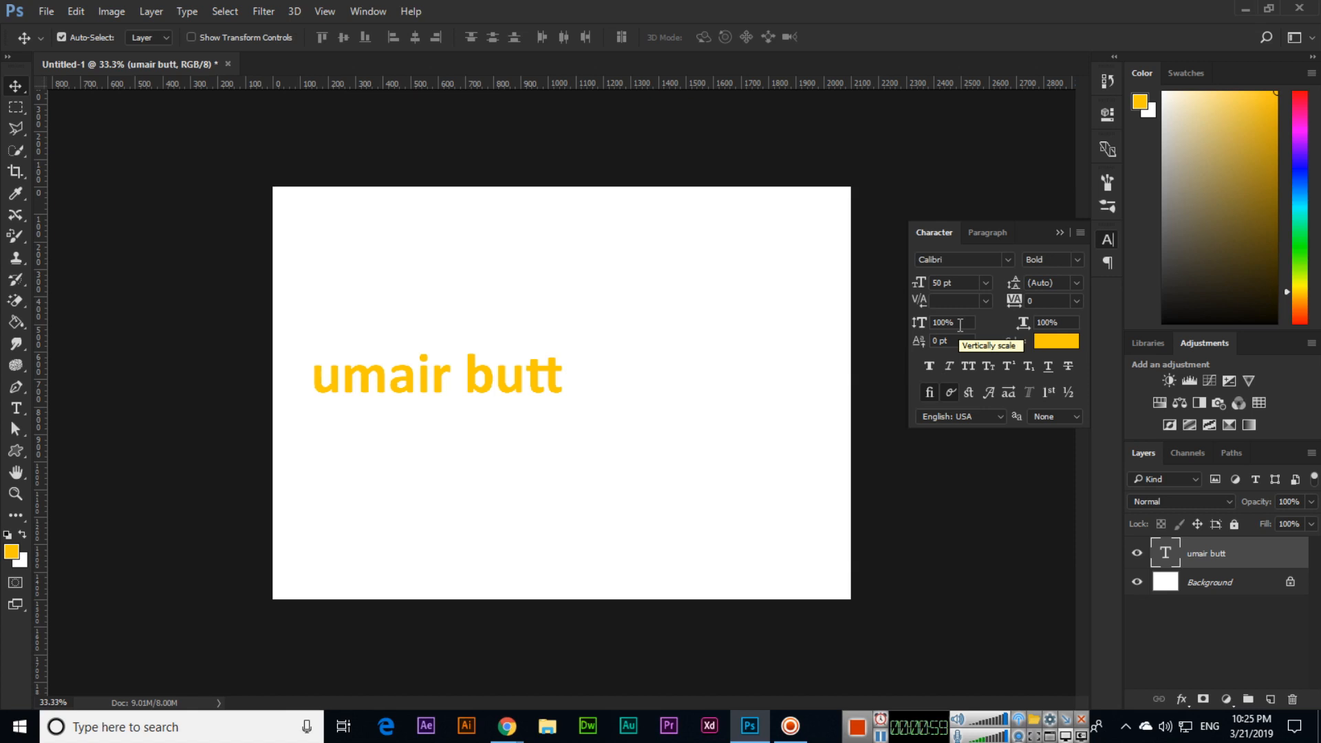
{"action": "mouse_move", "coordinate": [968, 365]}
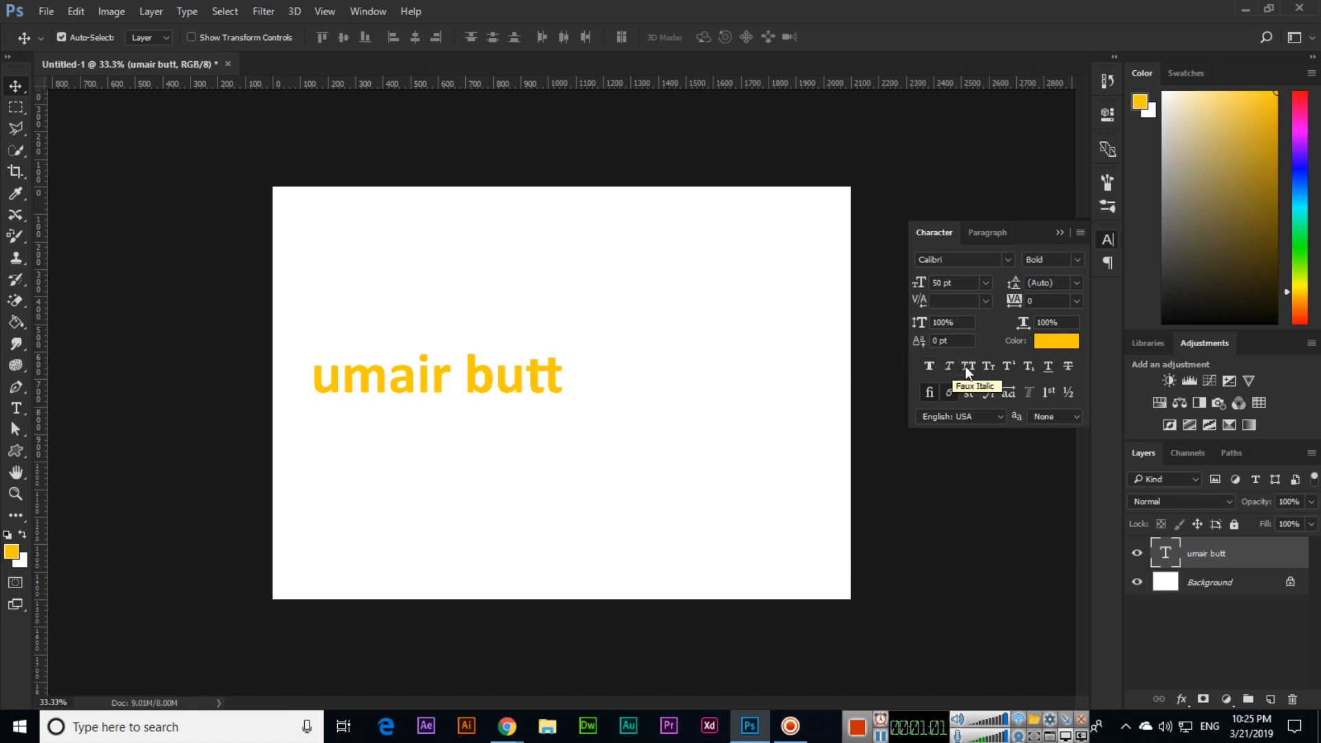
{"action": "mouse_move", "coordinate": [969, 373]}
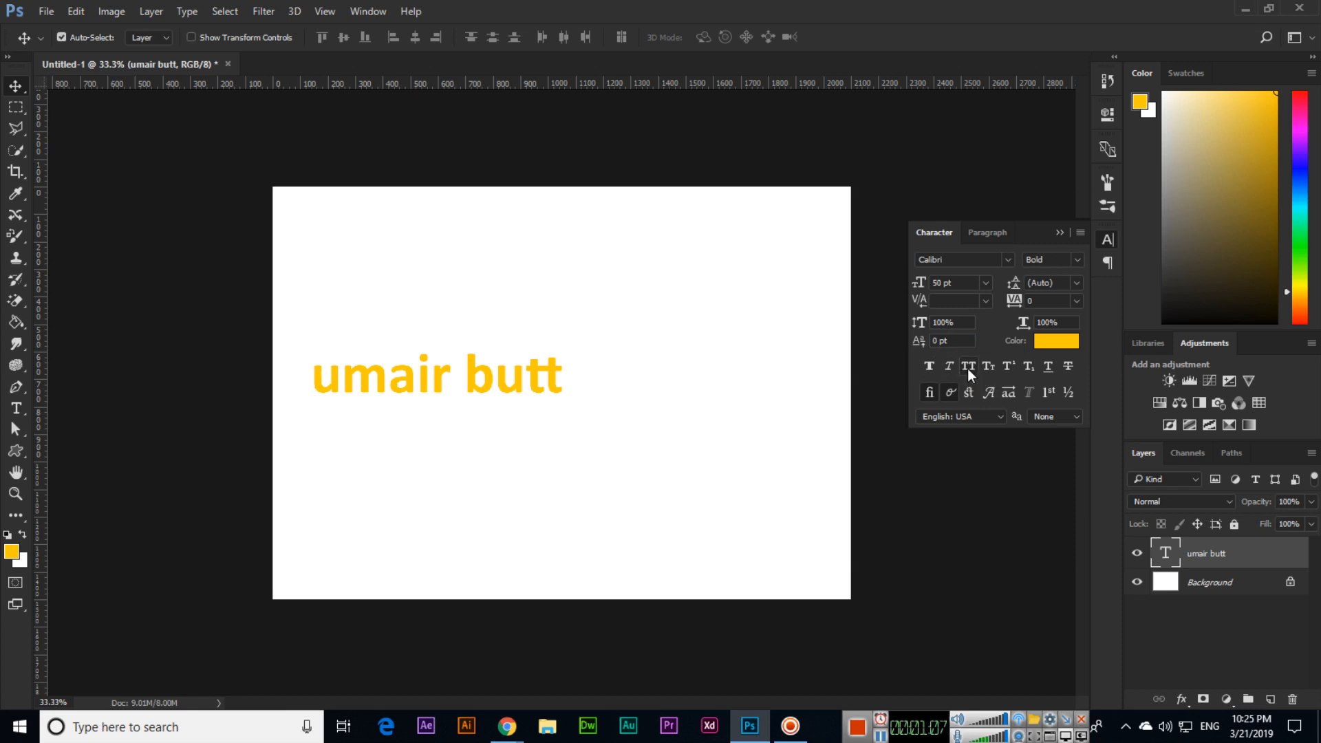
- Turn on All Caps and drag 'UMAIR BUTT' to the top centre of the canvas
{"action": "left_click", "coordinate": [968, 365]}
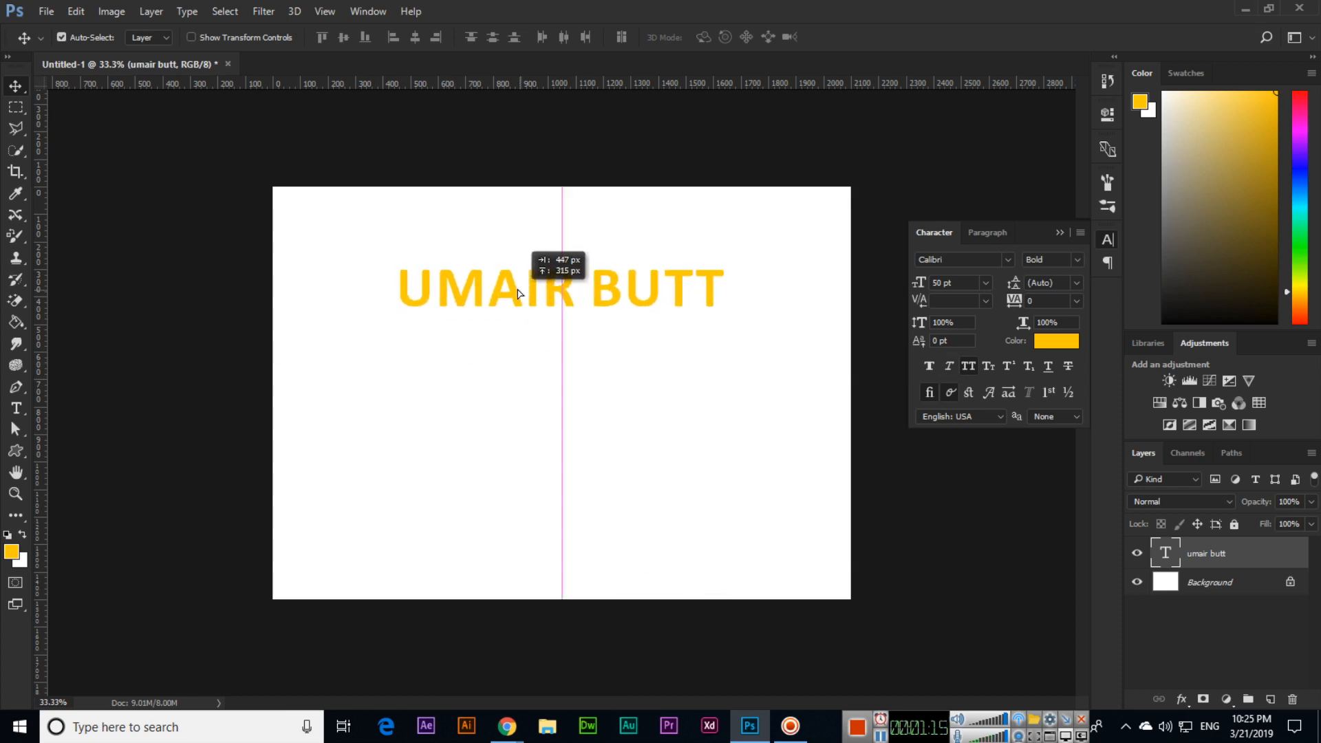
{"action": "left_click_drag", "start_coordinate": [518, 293], "coordinate": [510, 273]}
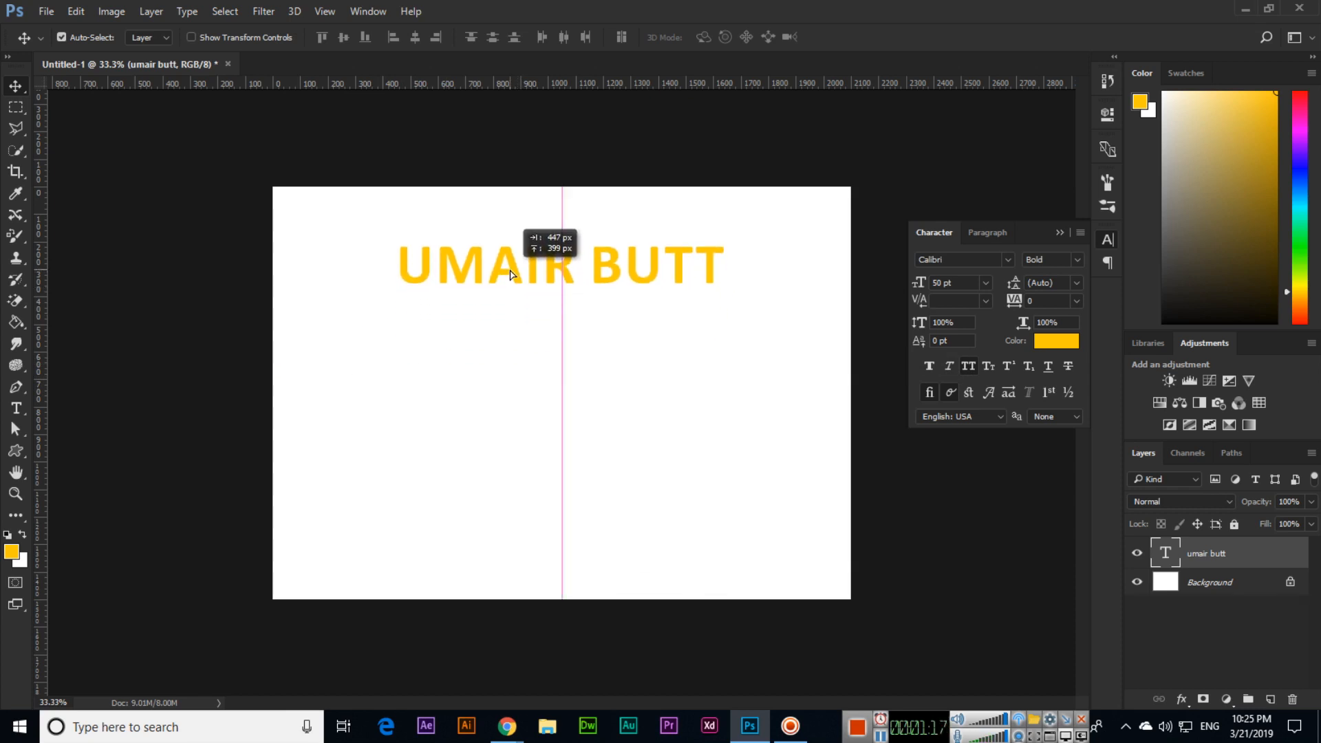